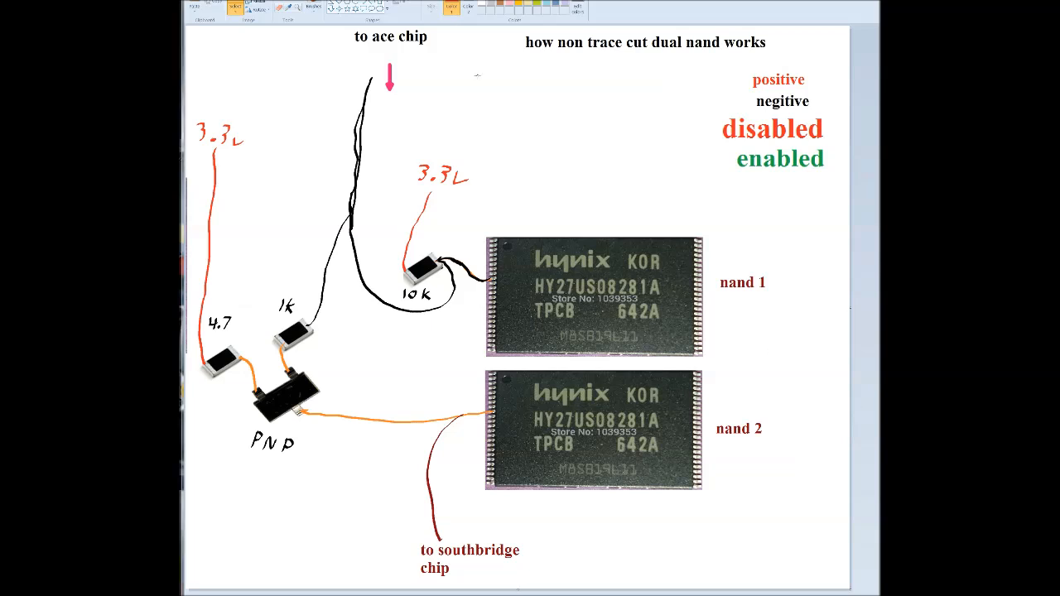
Mark nand 1 with an orange arrow and move 'disabled' beneath 'enabled' in the legend
{"action": "left_click", "coordinate": [462, 185]}
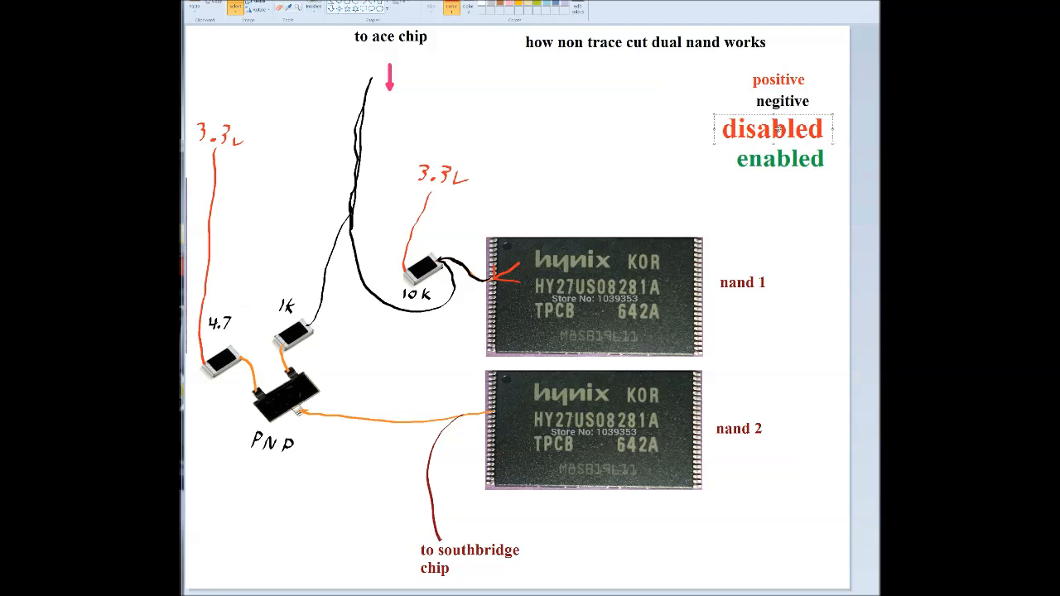
{"action": "left_click_drag", "start_coordinate": [773, 130], "coordinate": [612, 202]}
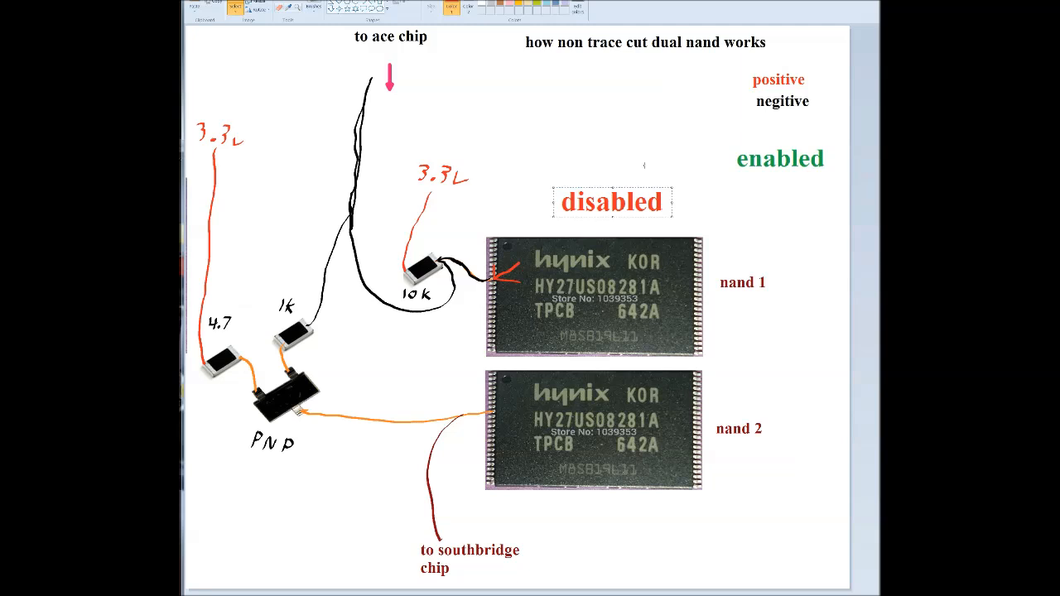
{"action": "left_click_drag", "start_coordinate": [611, 202], "coordinate": [791, 194]}
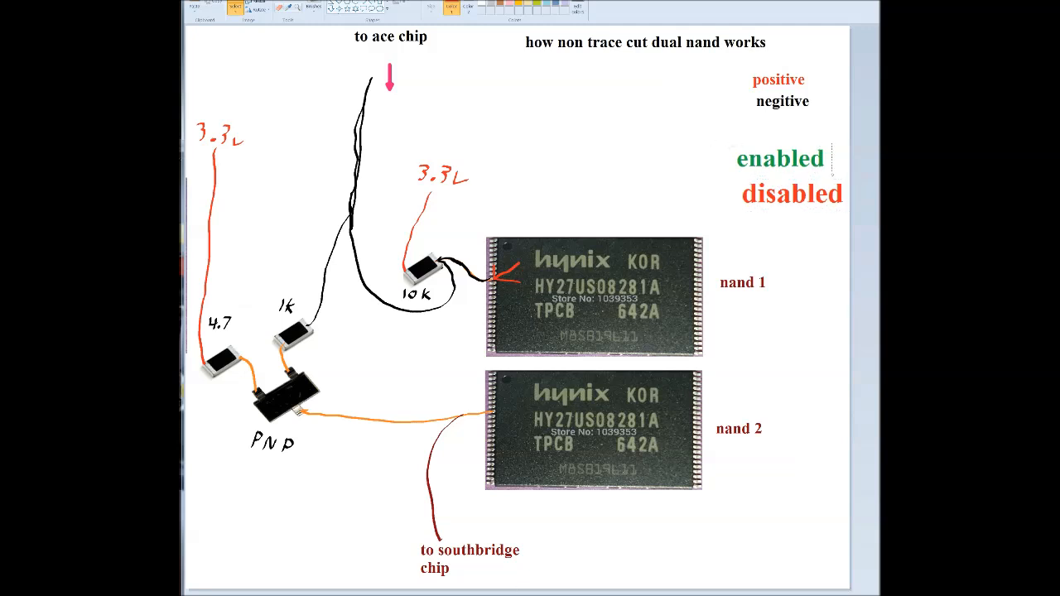
{"action": "left_click_drag", "start_coordinate": [778, 158], "coordinate": [613, 204]}
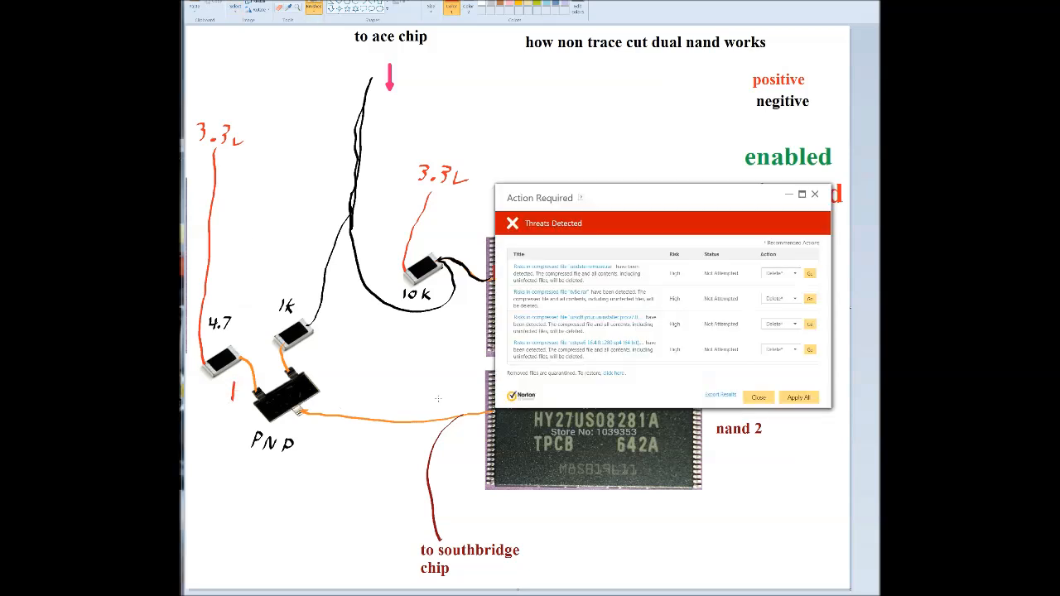
Dismiss the Norton antivirus warning popup
{"action": "left_click", "coordinate": [757, 398]}
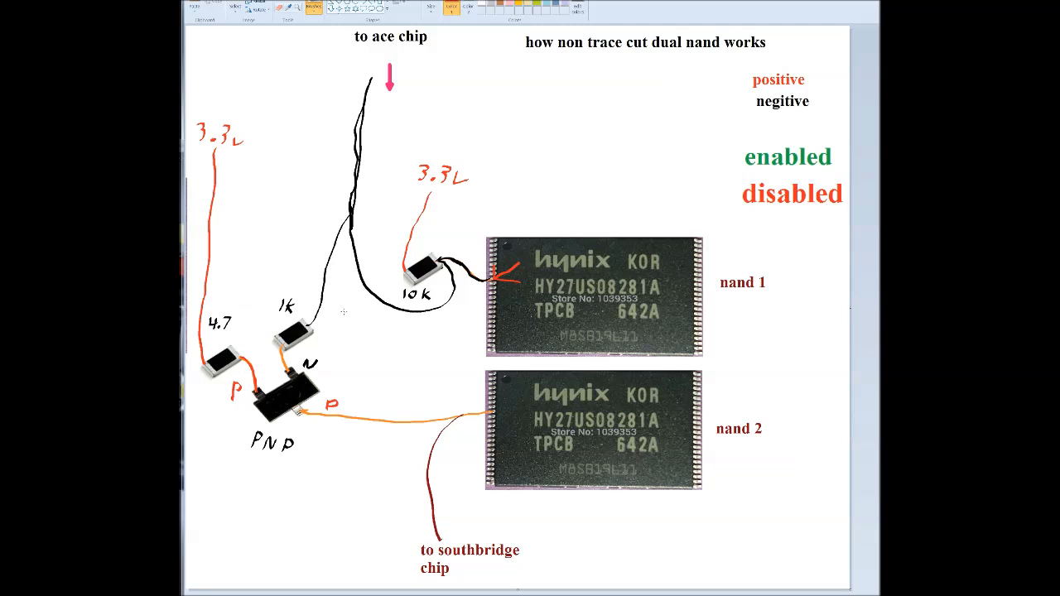
{"action": "mouse_move", "coordinate": [691, 539]}
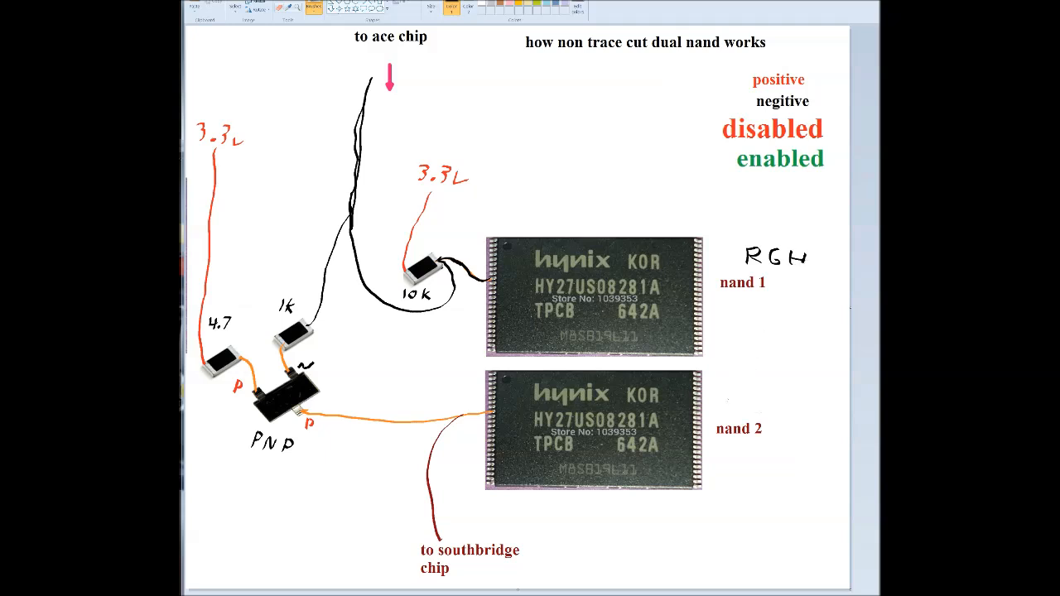
Handwrite a label, drag 'negitive' beside the pink arrow, and return 'enabled' to the legend
{"action": "type", "text": "P"}
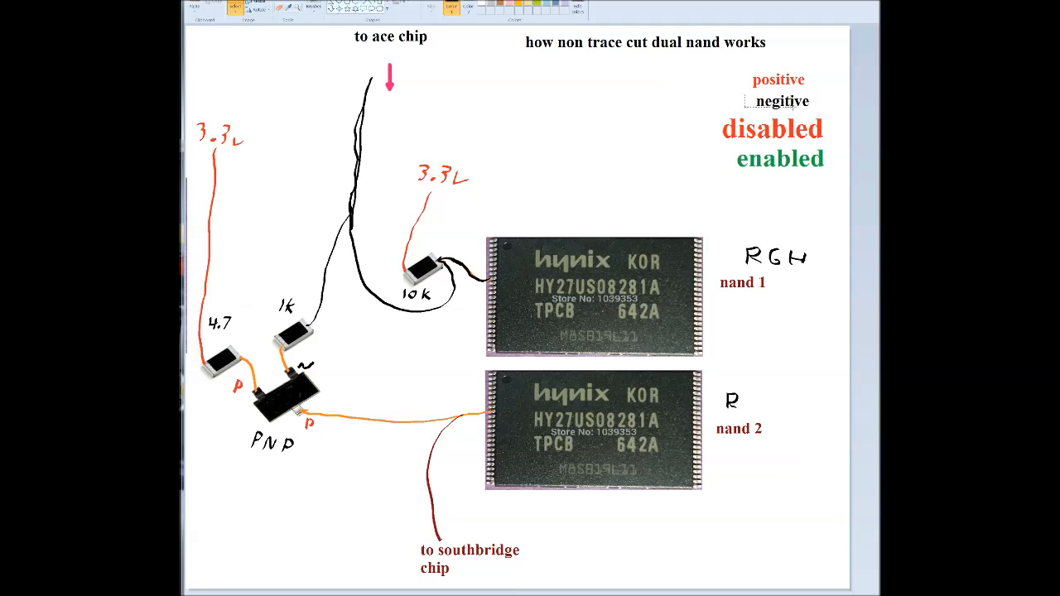
{"action": "left_click_drag", "start_coordinate": [779, 102], "coordinate": [437, 105]}
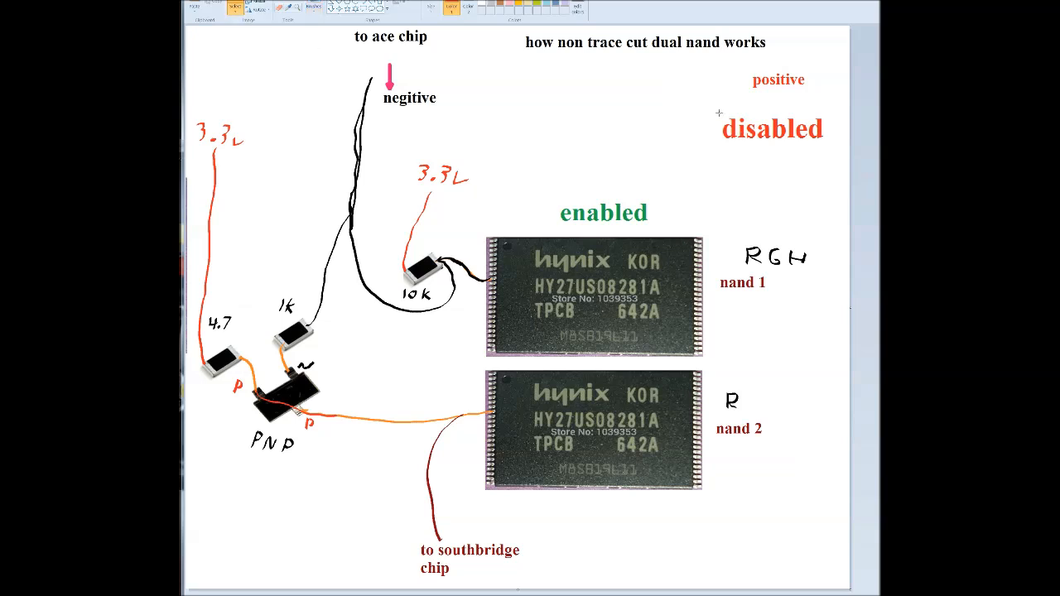
{"action": "left_click_drag", "start_coordinate": [771, 128], "coordinate": [782, 262]}
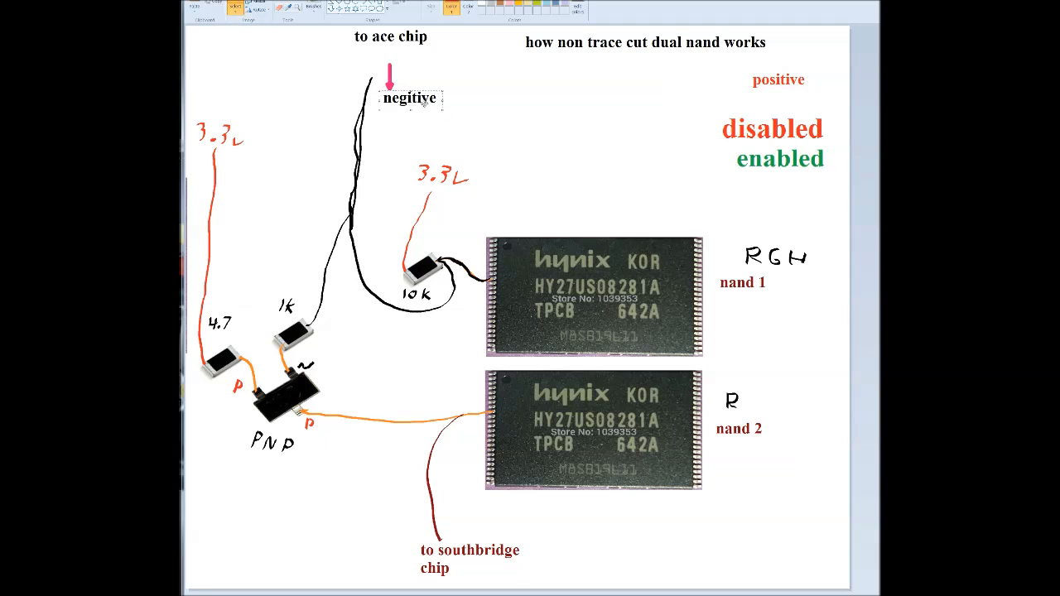
Return 'negitive' to the legend, place 'positive' by the ace chip arrow, and move 'enabled' under nand 2
{"action": "left_click_drag", "start_coordinate": [410, 97], "coordinate": [785, 103]}
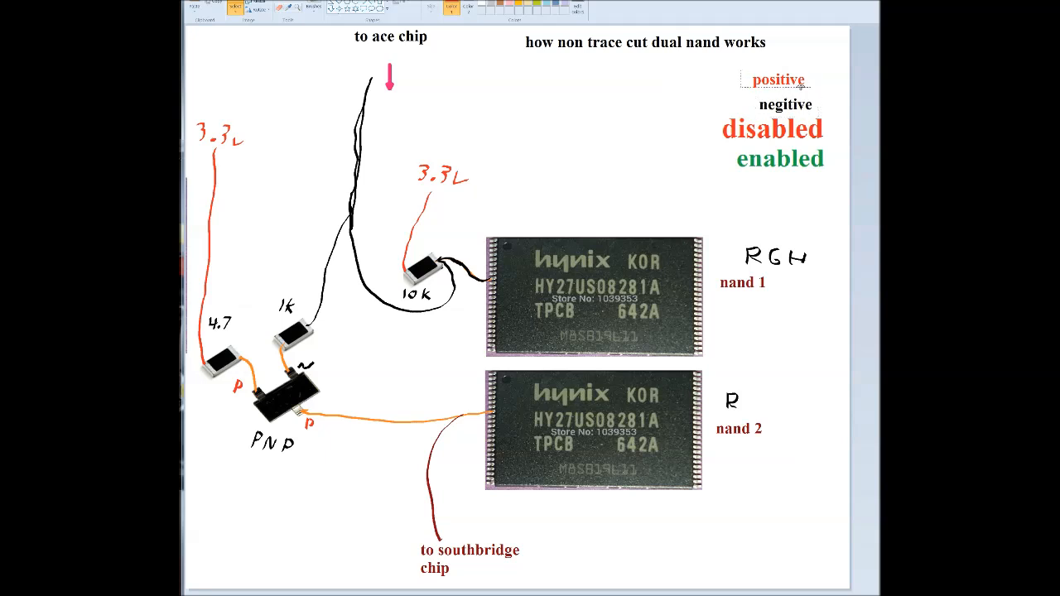
{"action": "left_click_drag", "start_coordinate": [779, 78], "coordinate": [425, 96]}
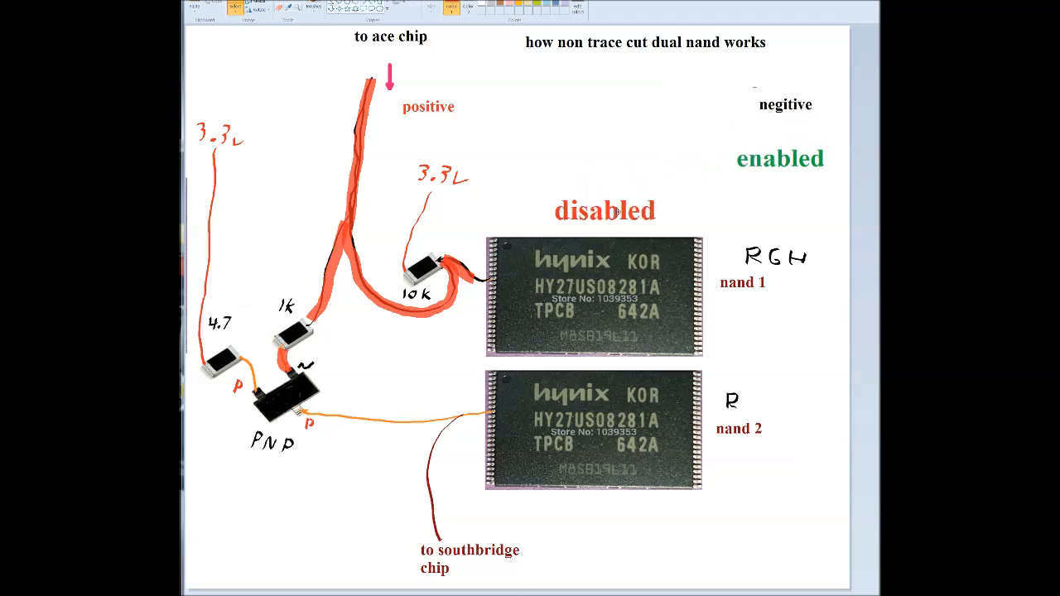
{"action": "left_click", "coordinate": [605, 211]}
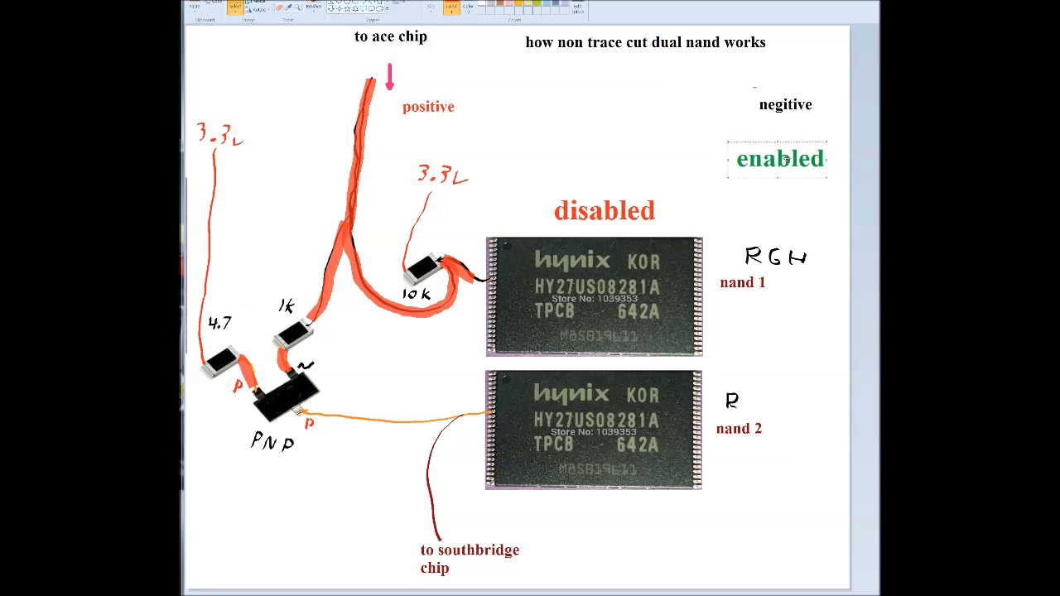
{"action": "left_click_drag", "start_coordinate": [777, 159], "coordinate": [611, 511]}
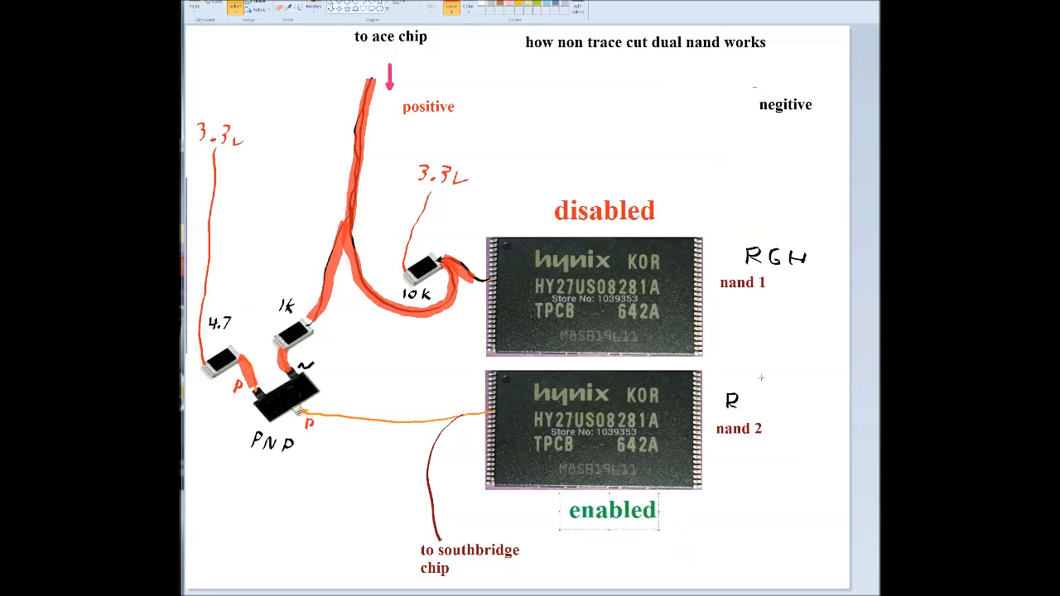
{"action": "mouse_move", "coordinate": [760, 377]}
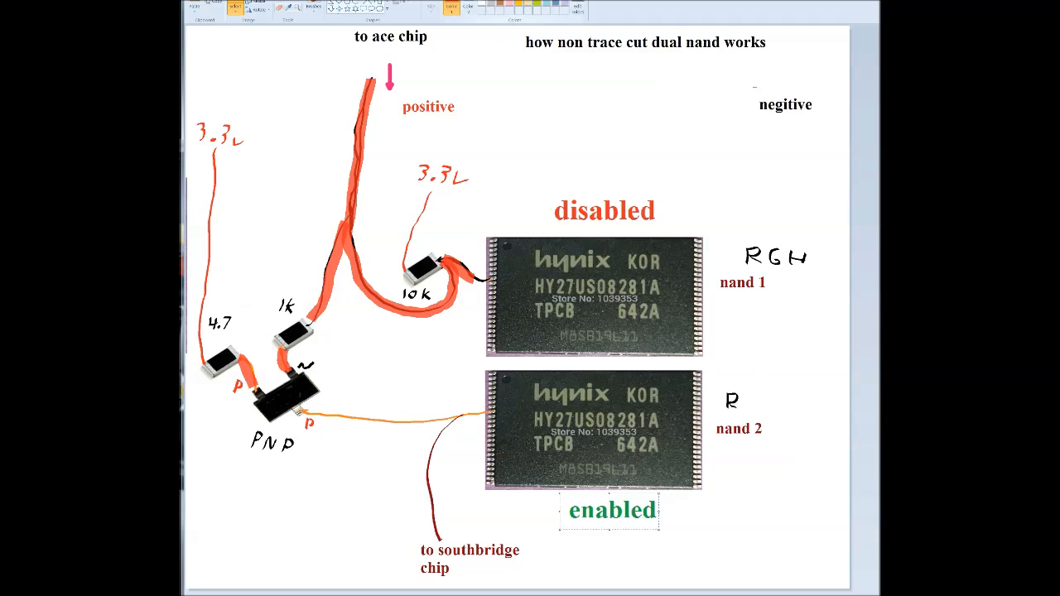